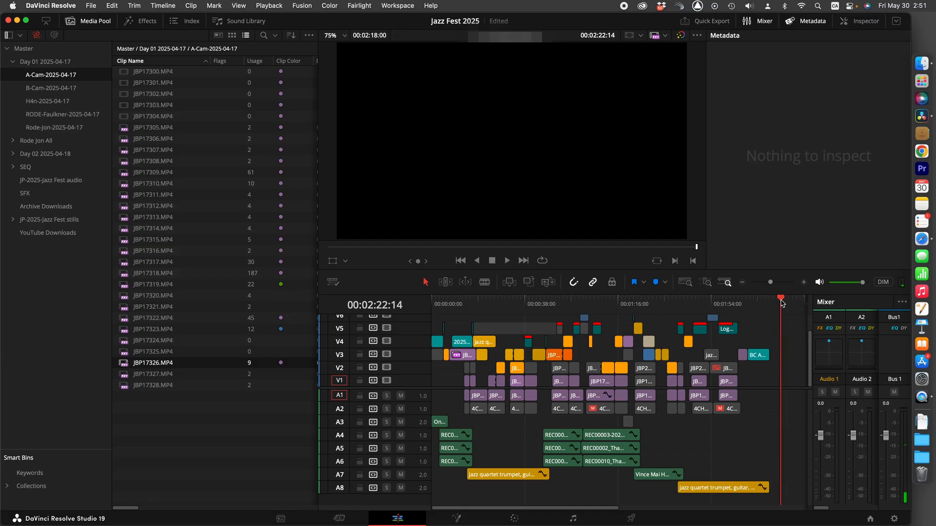
{"action": "mouse_move", "coordinate": [783, 353]}
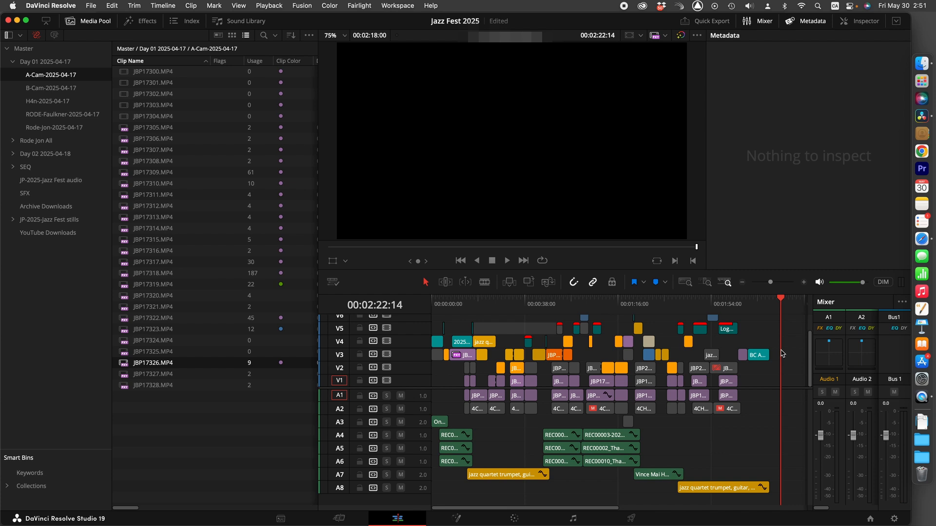
{"action": "mouse_move", "coordinate": [731, 364]}
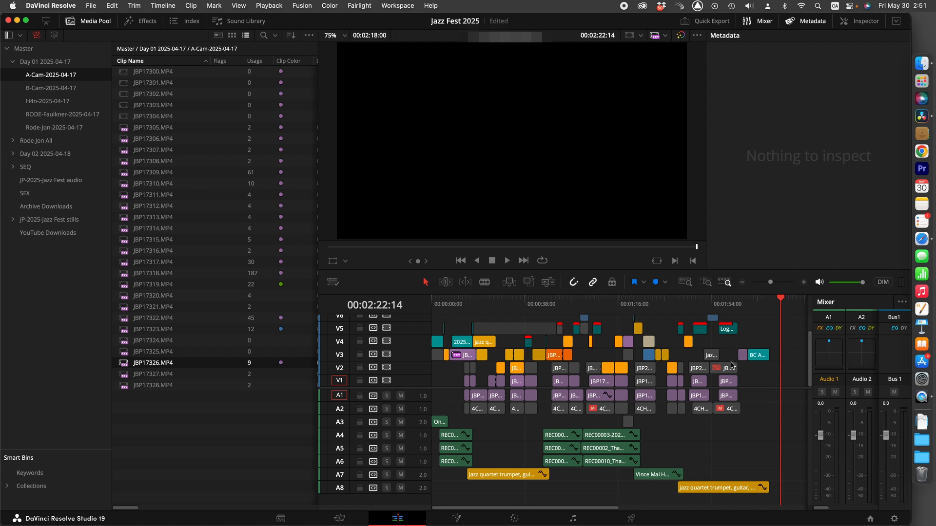
{"action": "mouse_move", "coordinate": [736, 363]}
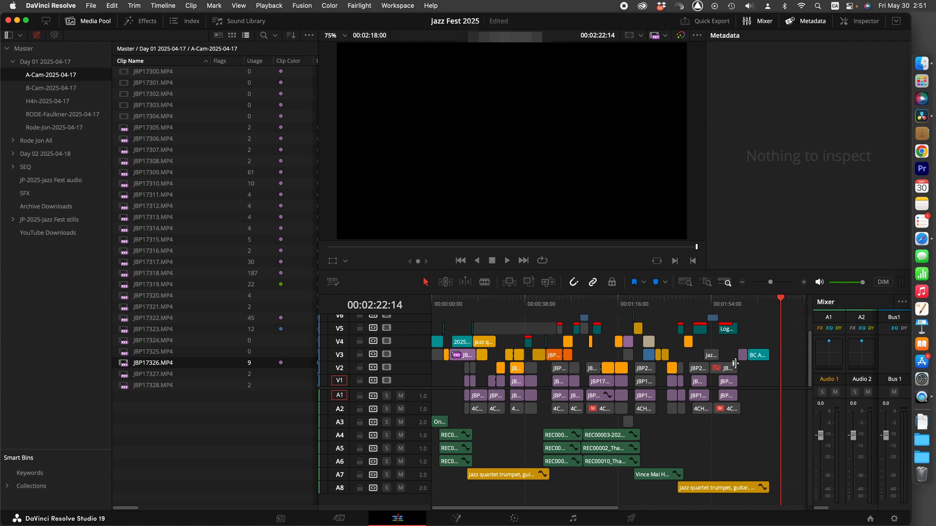
{"action": "mouse_move", "coordinate": [272, 448]}
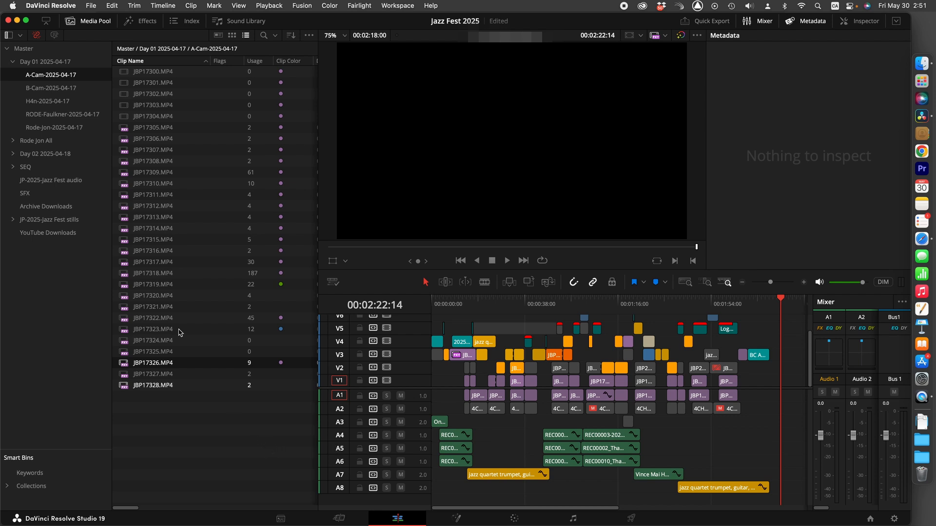
Step: Select JBP17326.MP4 to show its H.265 4K, 23.976 fps metadata
{"action": "left_click", "coordinate": [153, 93]}
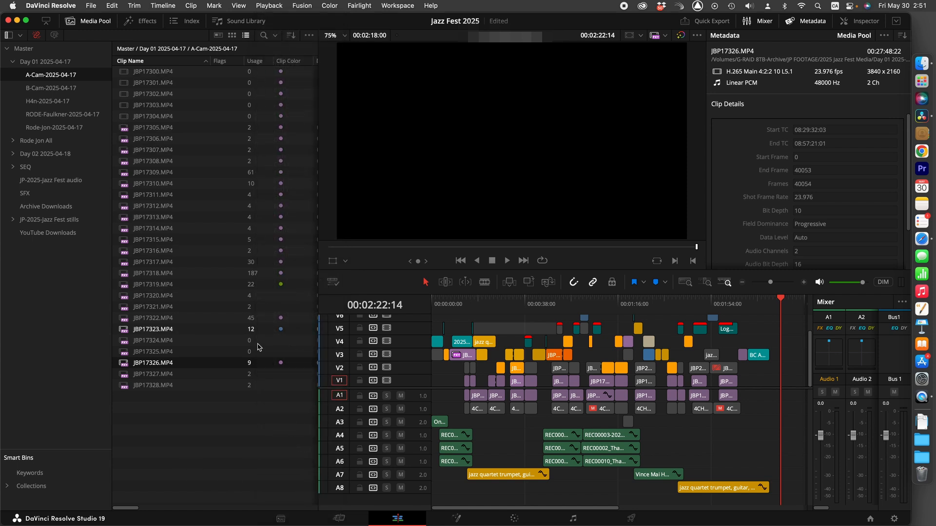
{"action": "mouse_move", "coordinate": [255, 337]}
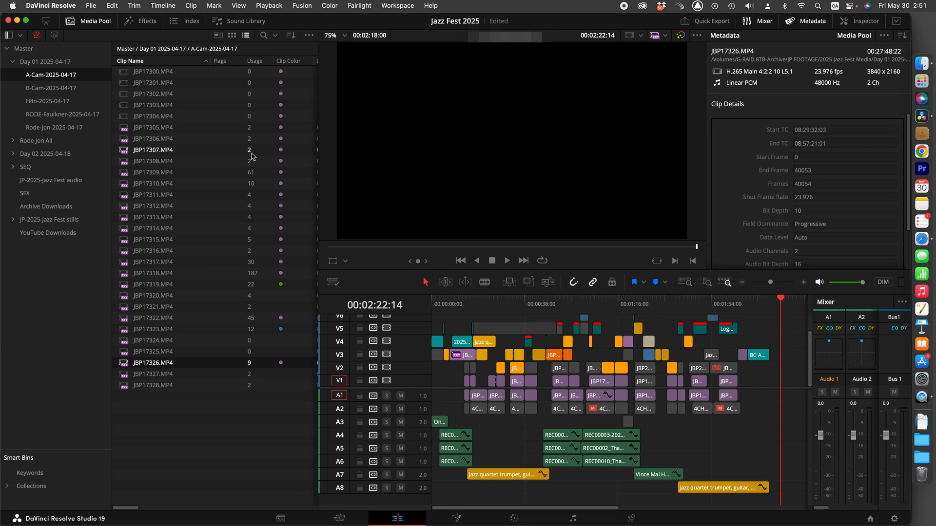
{"action": "mouse_move", "coordinate": [233, 242]}
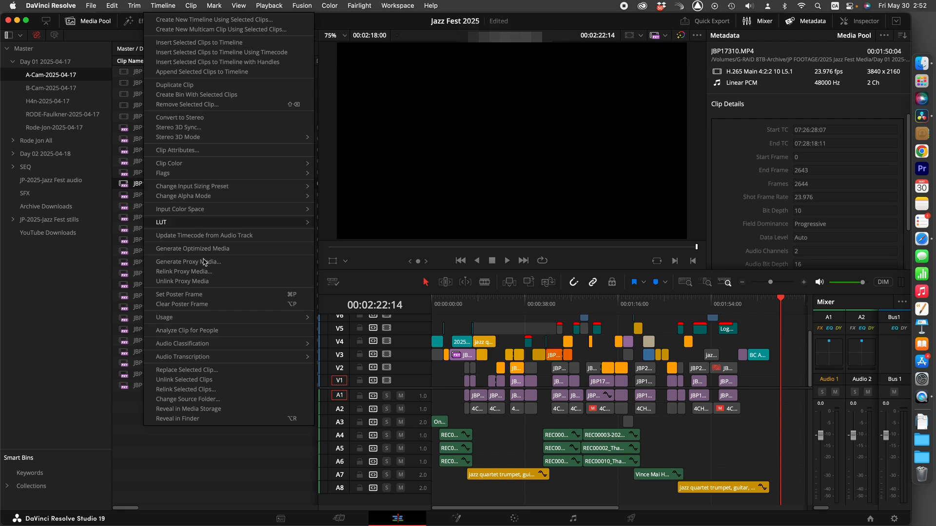
{"action": "mouse_move", "coordinate": [164, 317]}
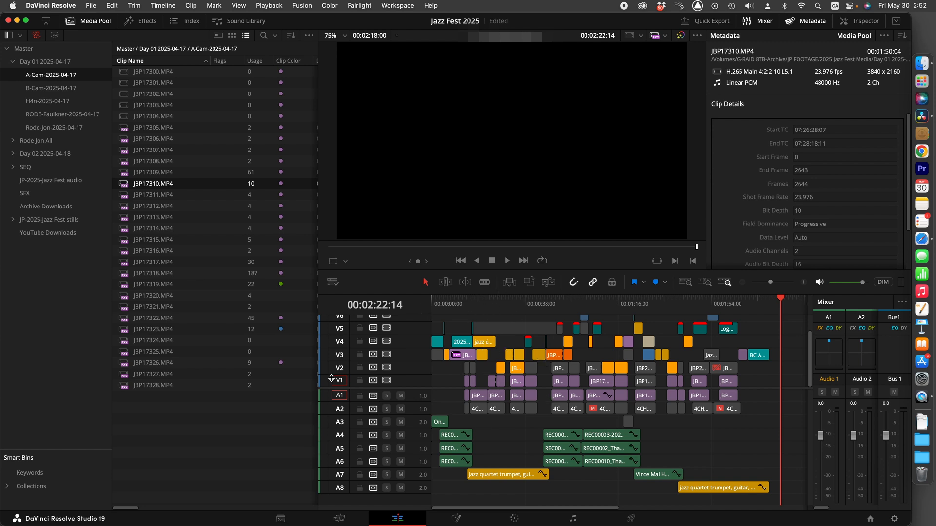
{"action": "mouse_move", "coordinate": [219, 404]}
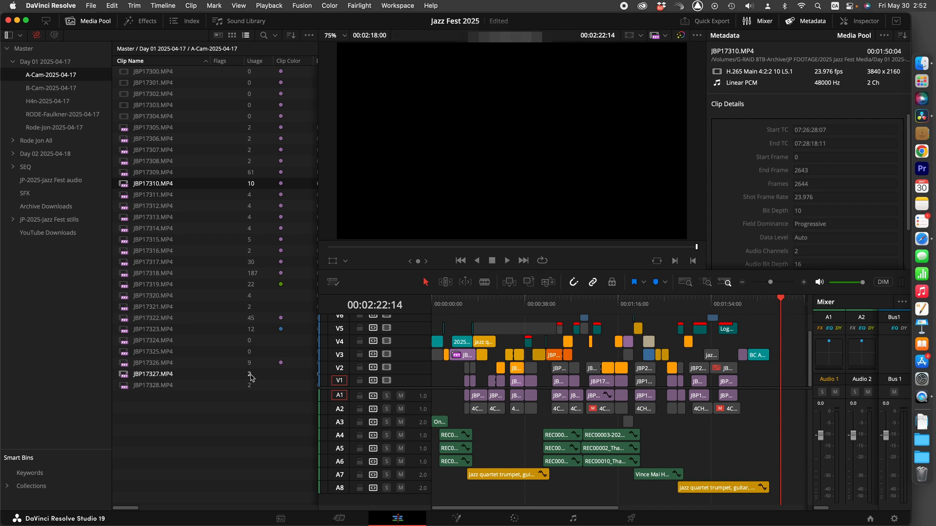
{"action": "mouse_move", "coordinate": [152, 380]}
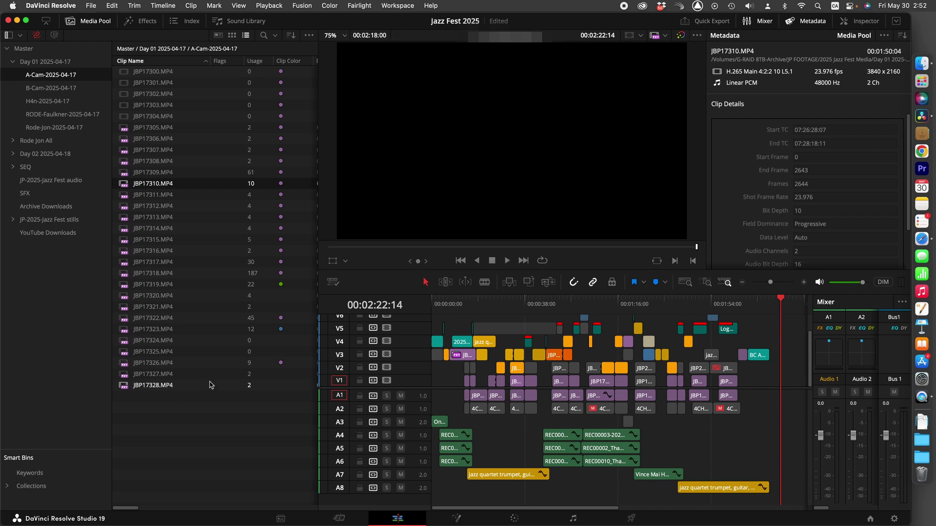
Step: Browse the Clip menu for JBP17310.MP4, then close it without choosing a command
{"action": "left_click", "coordinate": [190, 5]}
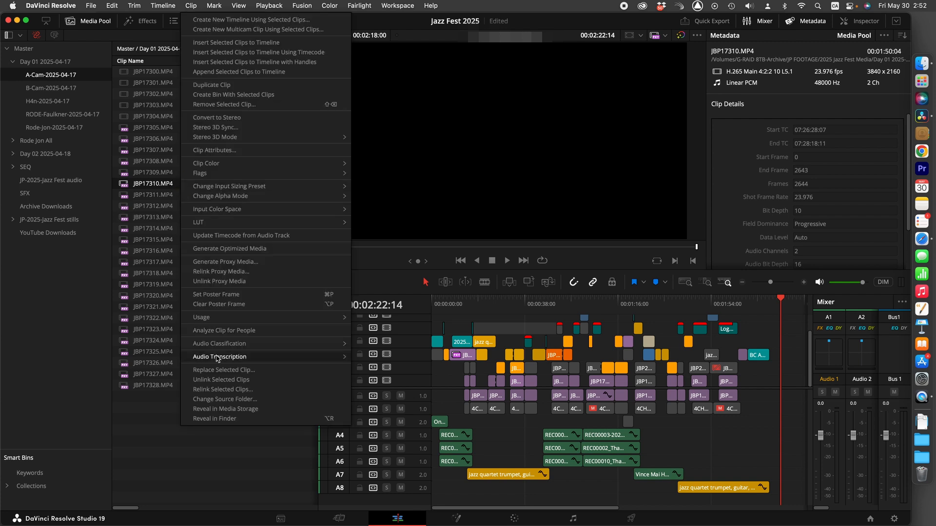
{"action": "mouse_move", "coordinate": [211, 321]}
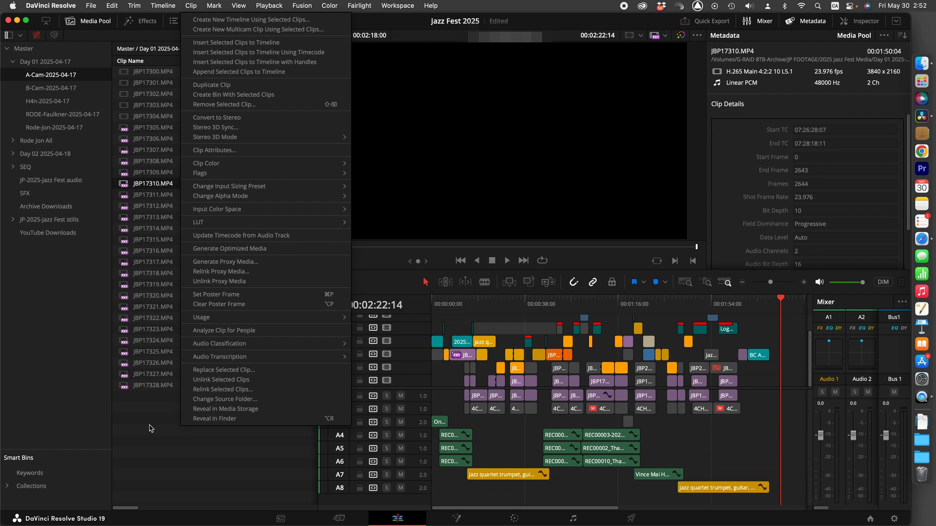
{"action": "left_click", "coordinate": [151, 428]}
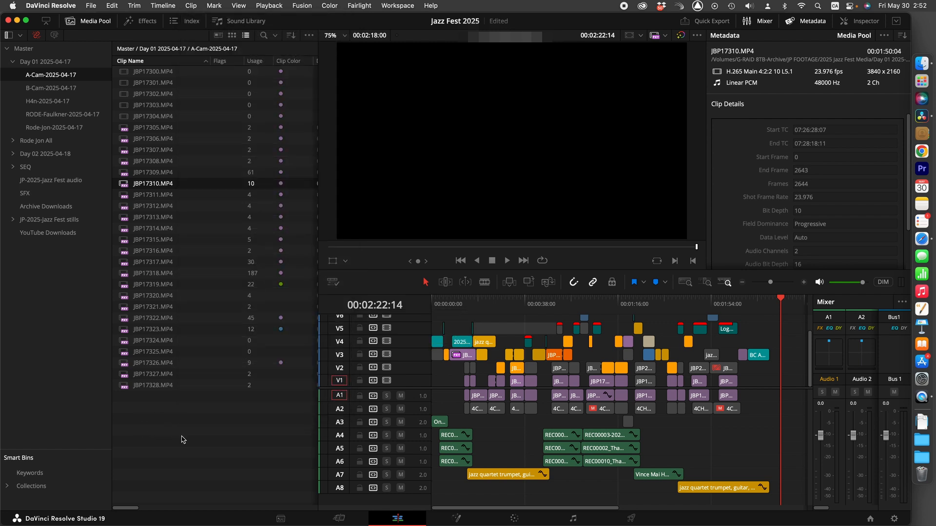
{"action": "mouse_move", "coordinate": [66, 84]}
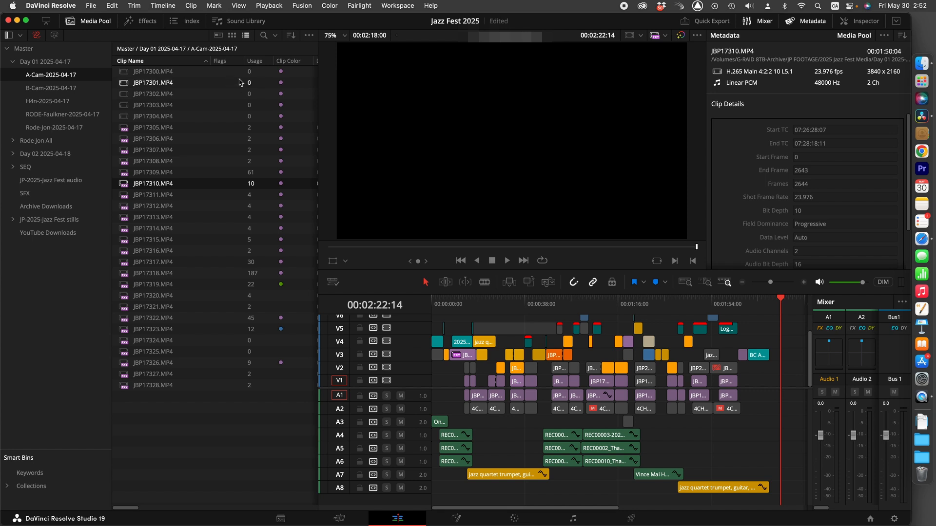
Step: Sort the A-Cam clips by the Usage column, ascending from 0 to 187
{"action": "left_click", "coordinate": [255, 60]}
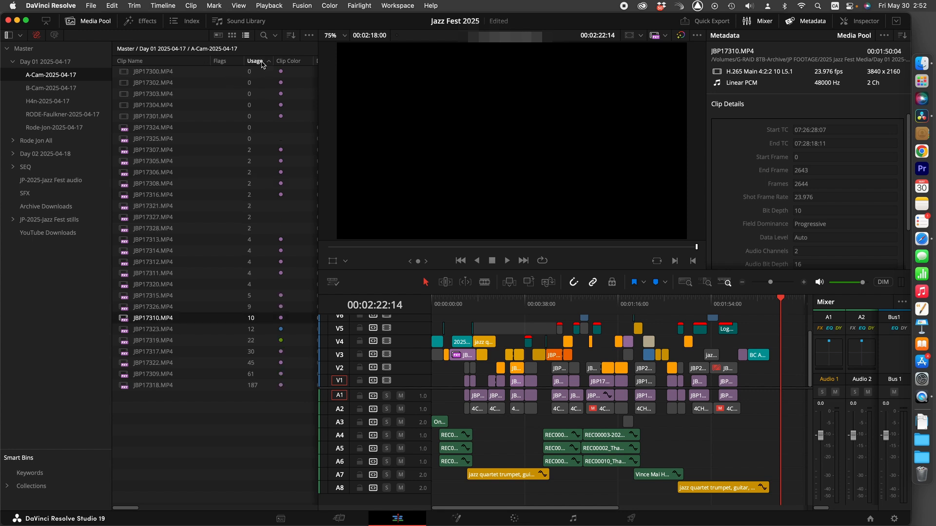